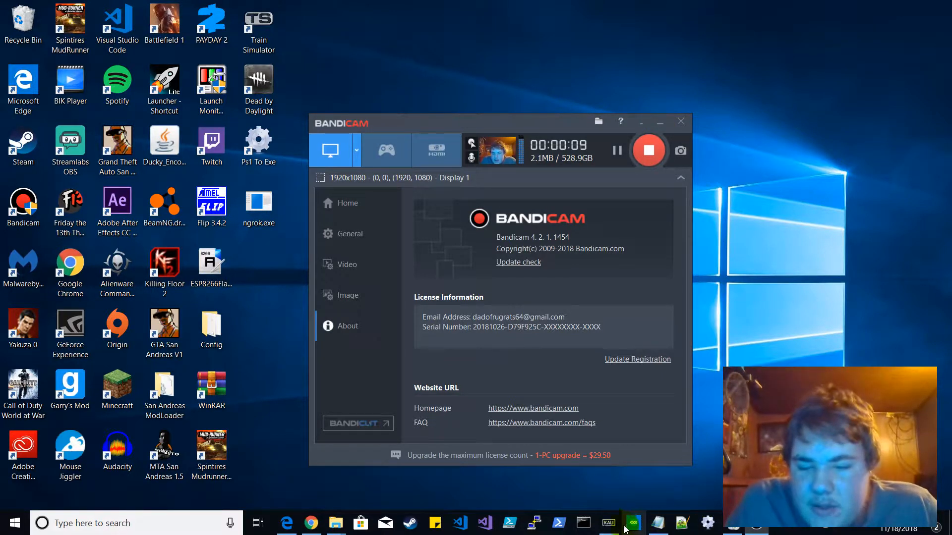
- Bring up the Kali Linux remote desktop session showing ngrok.com/download in Firefox
{"action": "left_click", "coordinate": [608, 523]}
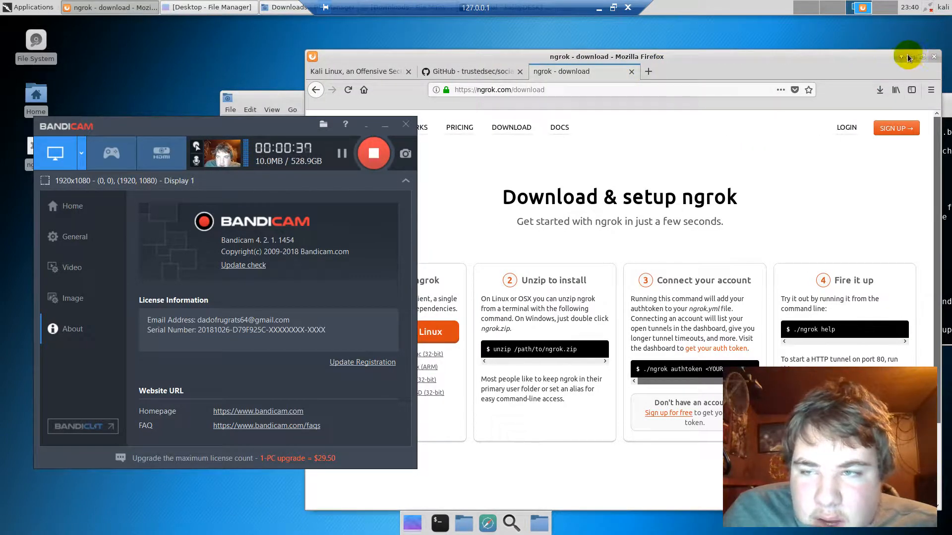
- Minimize Firefox and open a terminal in the Thunar Downloads folder holding the ngrok zip
{"action": "left_click", "coordinate": [933, 57]}
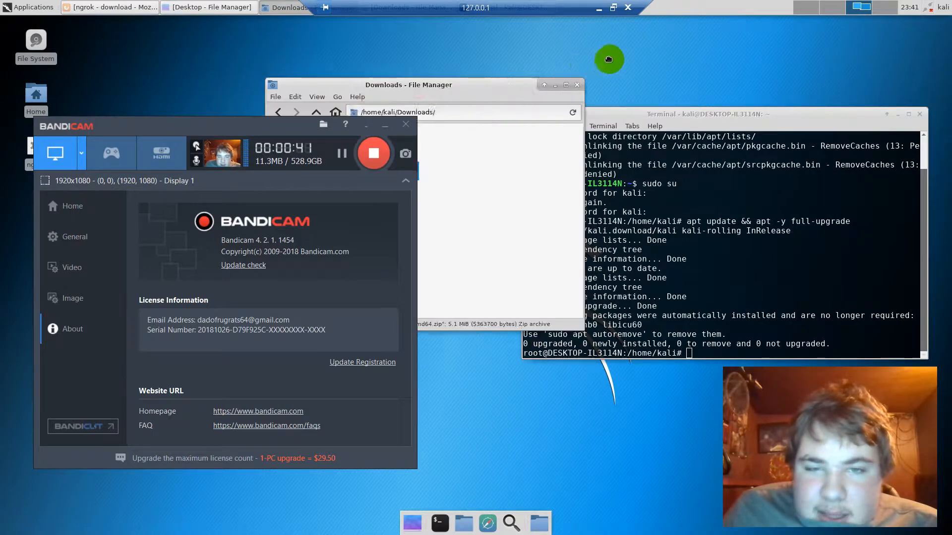
{"action": "right_click", "coordinate": [560, 118]}
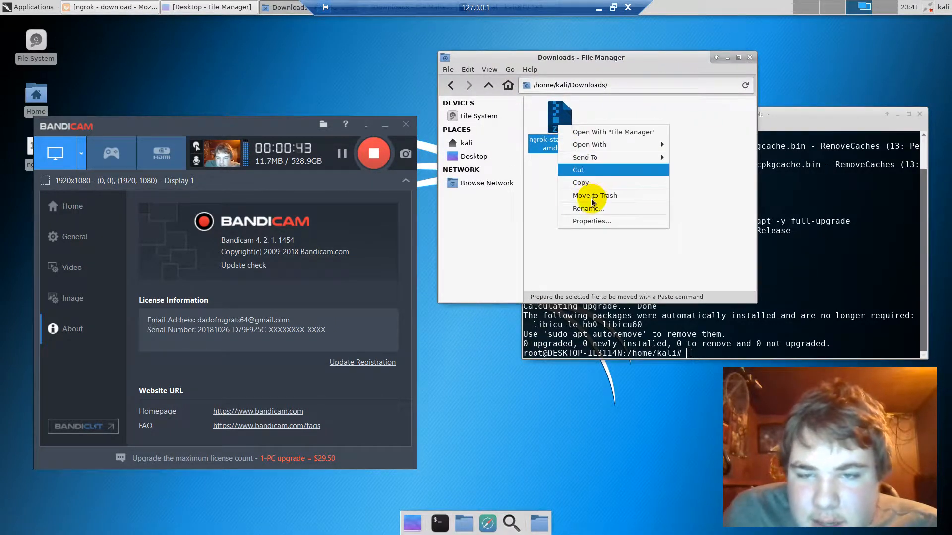
{"action": "left_click", "coordinate": [666, 171]}
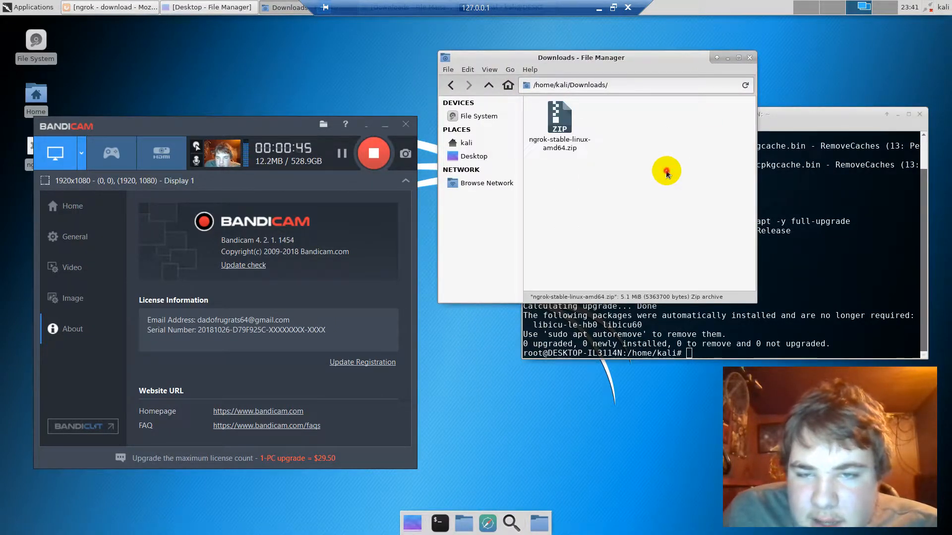
{"action": "right_click", "coordinate": [666, 171]}
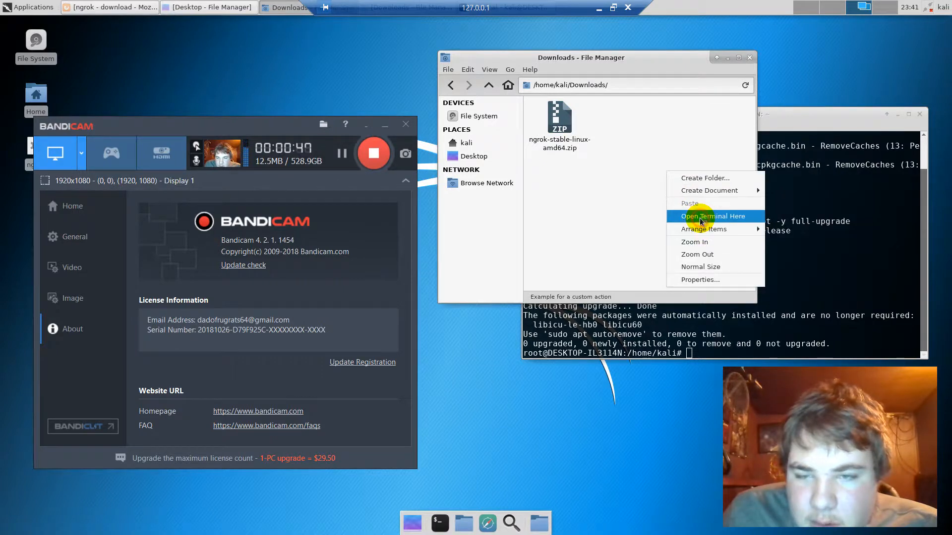
{"action": "left_click", "coordinate": [712, 216]}
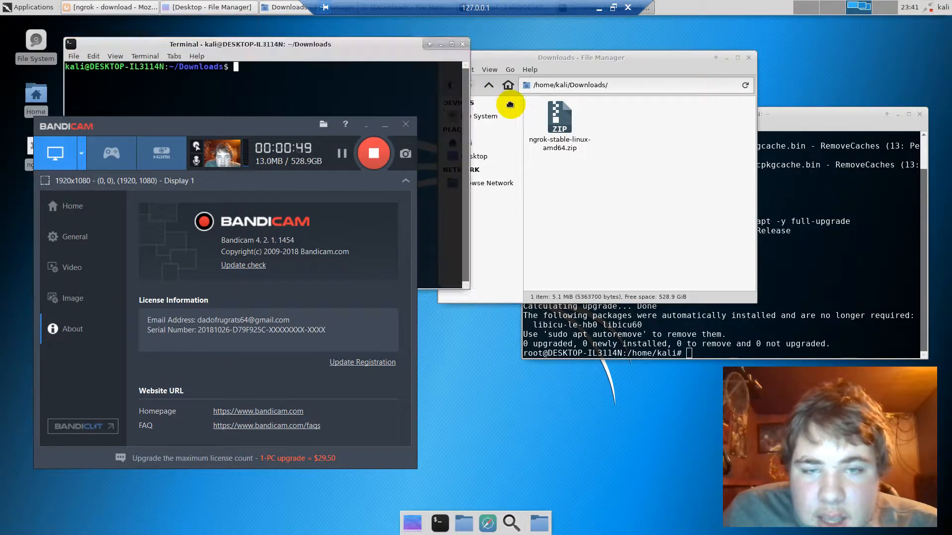
{"action": "left_click", "coordinate": [558, 121]}
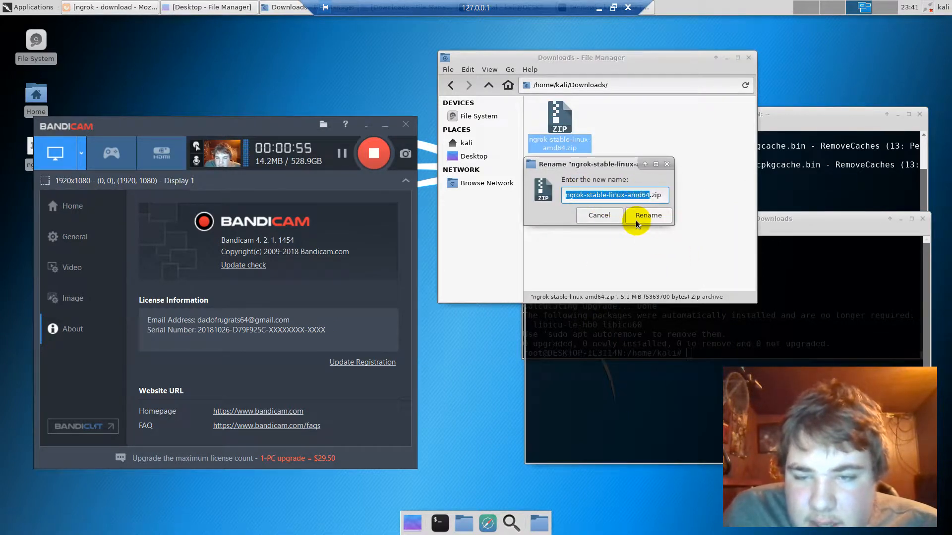
{"action": "left_click", "coordinate": [648, 216]}
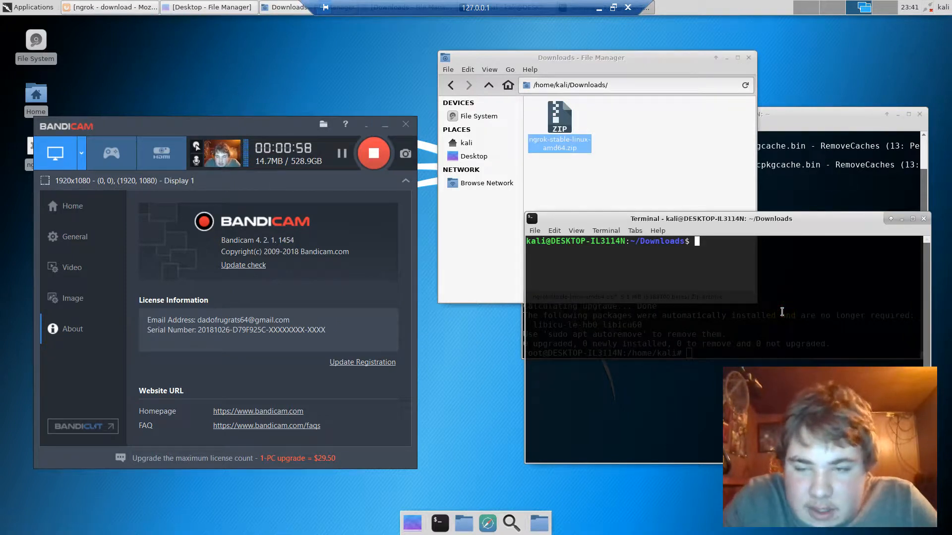
- Run unzip ngrok-stable-linux-amd64.zip to produce the ngrok executable, cancelling the replace and copy dialogs
{"action": "type", "text": "unzip ngrok-stable-linux-amd64"}
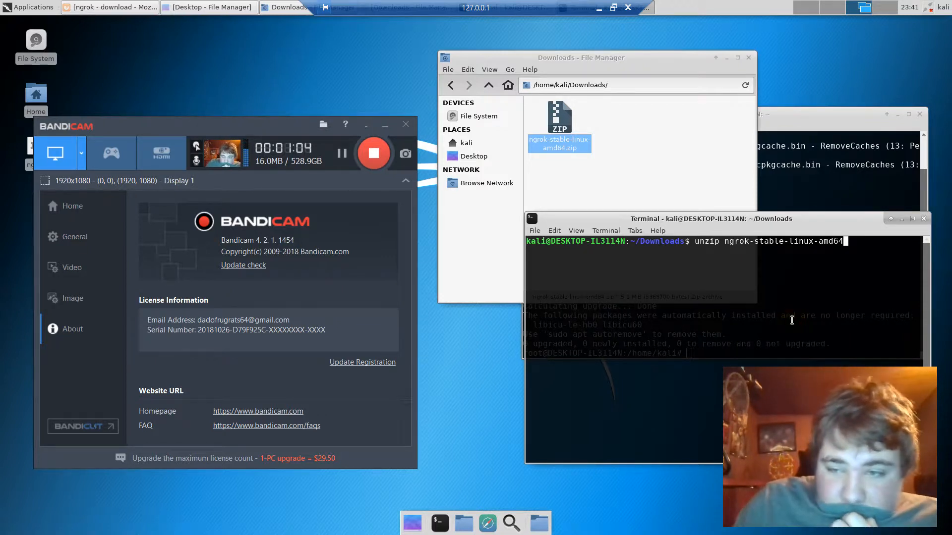
{"action": "type", "text": "zip"}
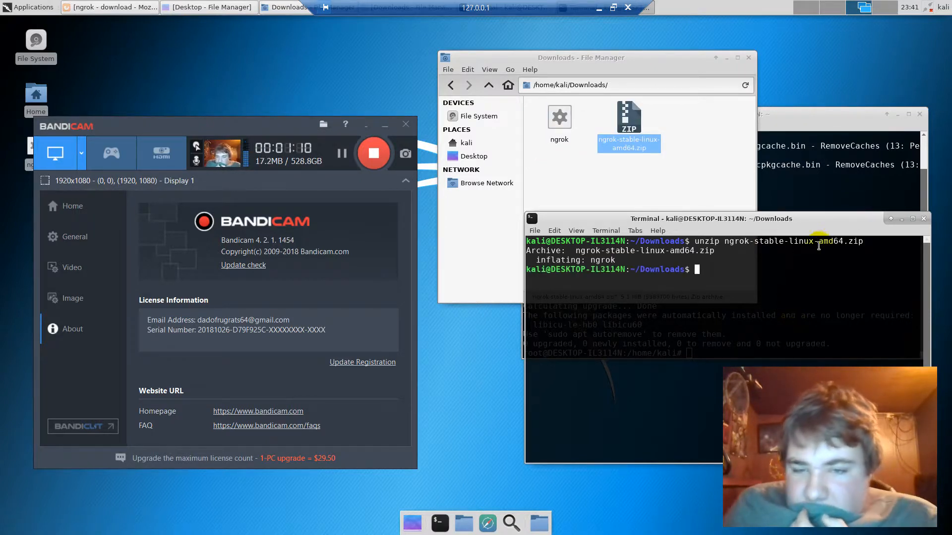
{"action": "left_click", "coordinate": [629, 120]}
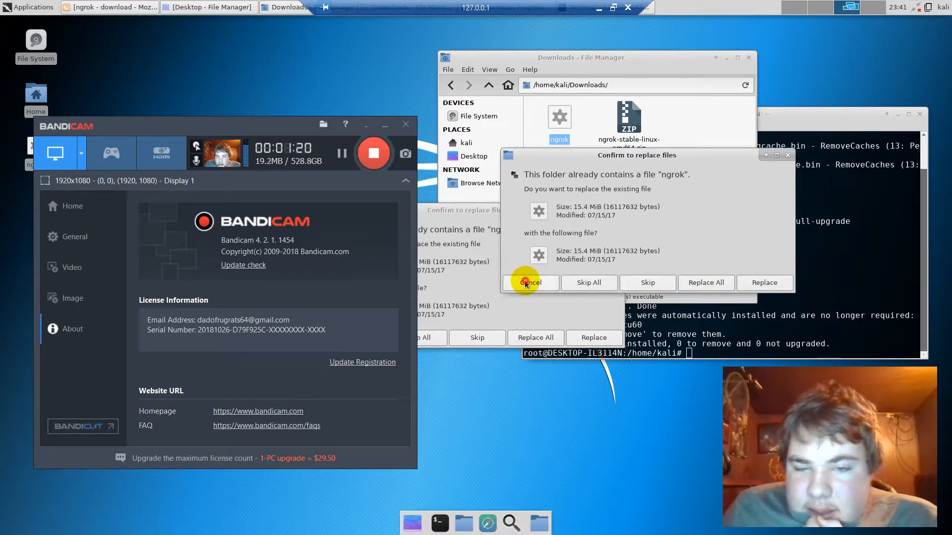
{"action": "left_click", "coordinate": [531, 282]}
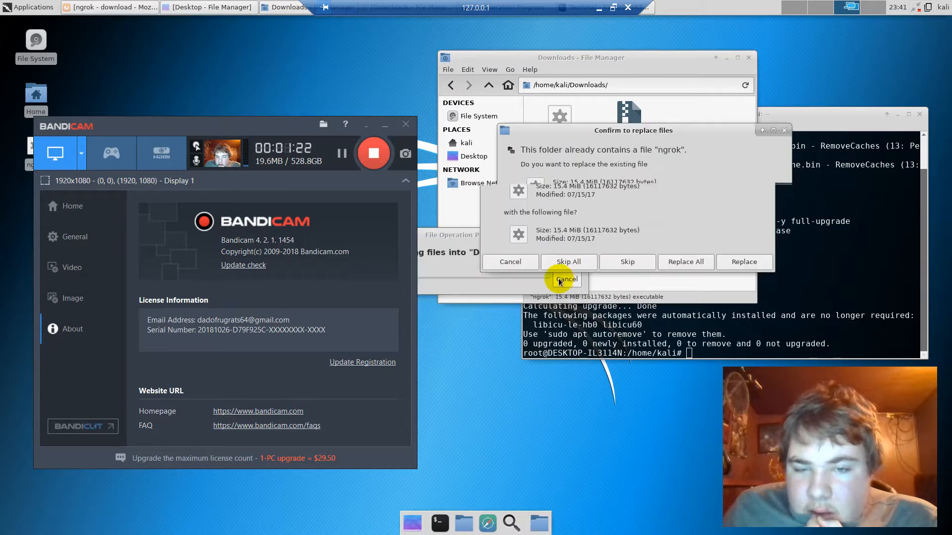
{"action": "left_click", "coordinate": [566, 279]}
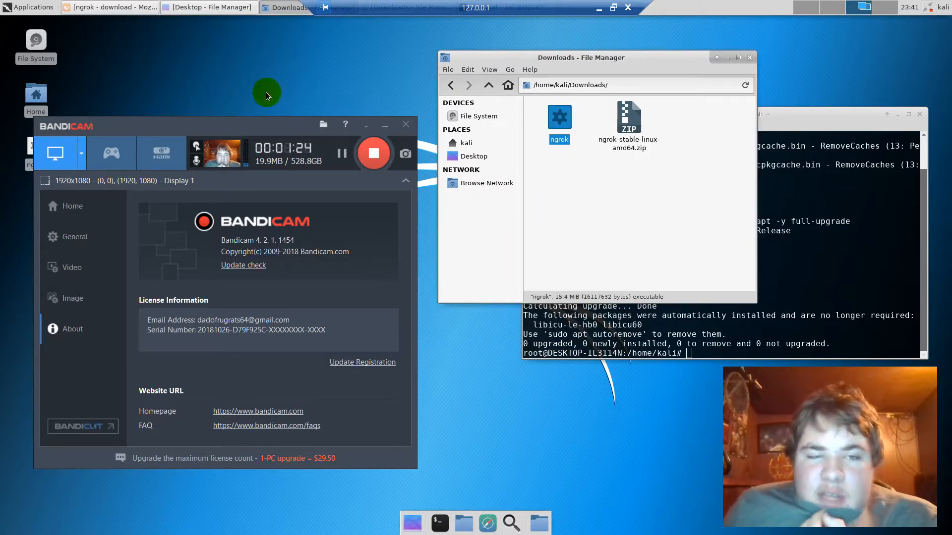
{"action": "mouse_move", "coordinate": [246, 118]}
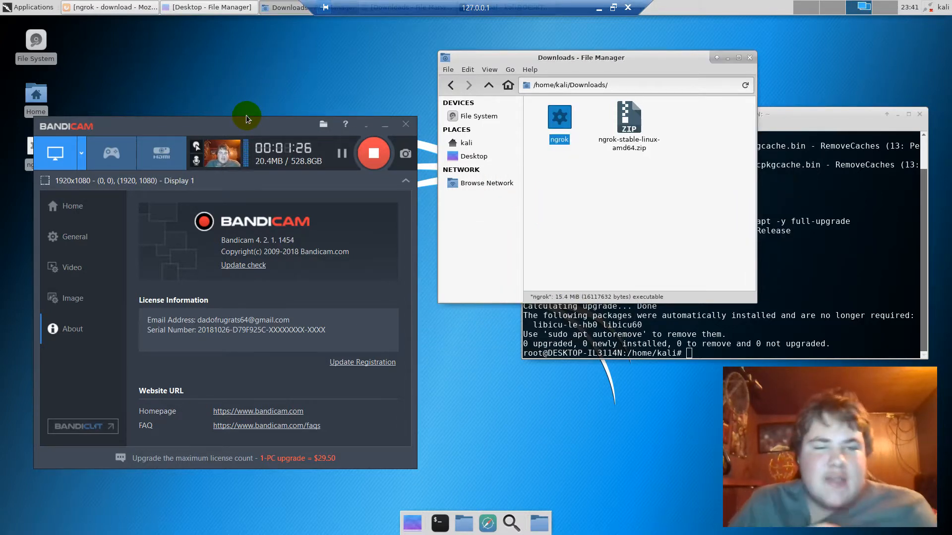